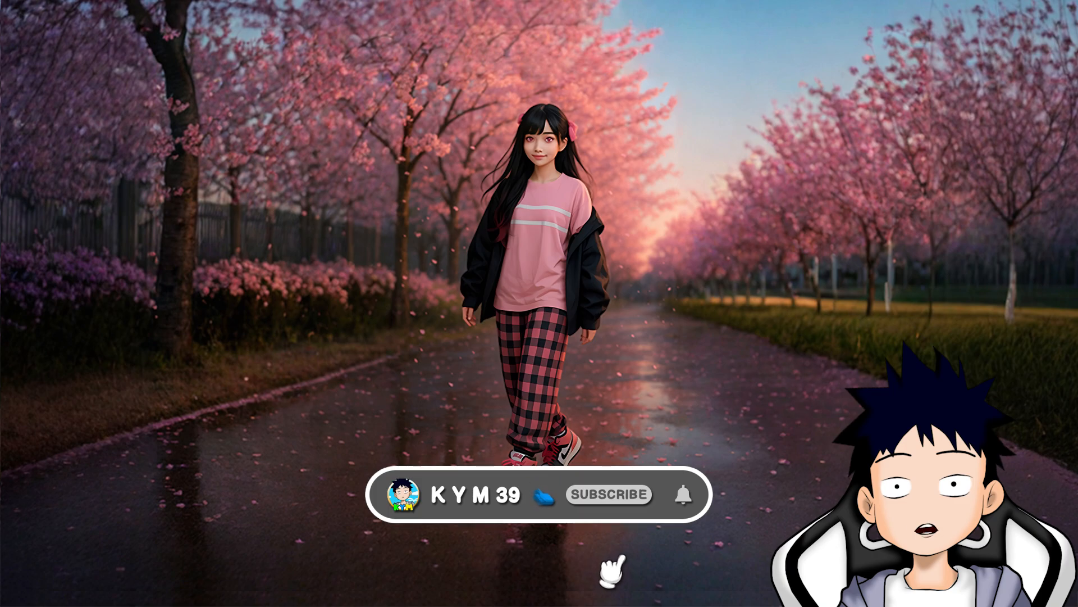
Step: Load the bria.ai website and reach the signed-in platform console dashboard
{"action": "left_click", "coordinate": [608, 495]}
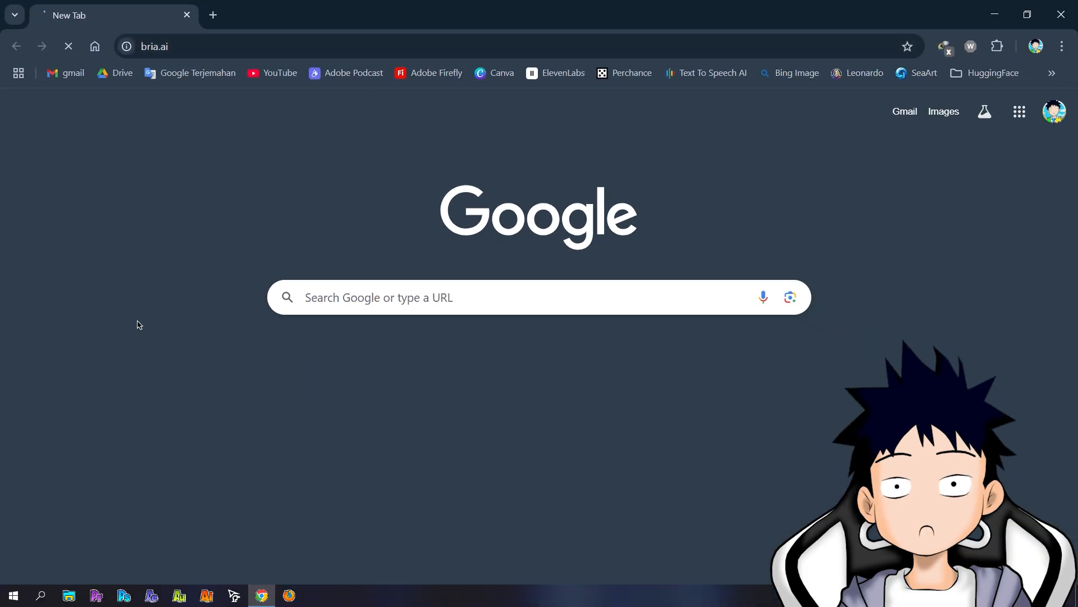
{"action": "key", "text": "Enter"}
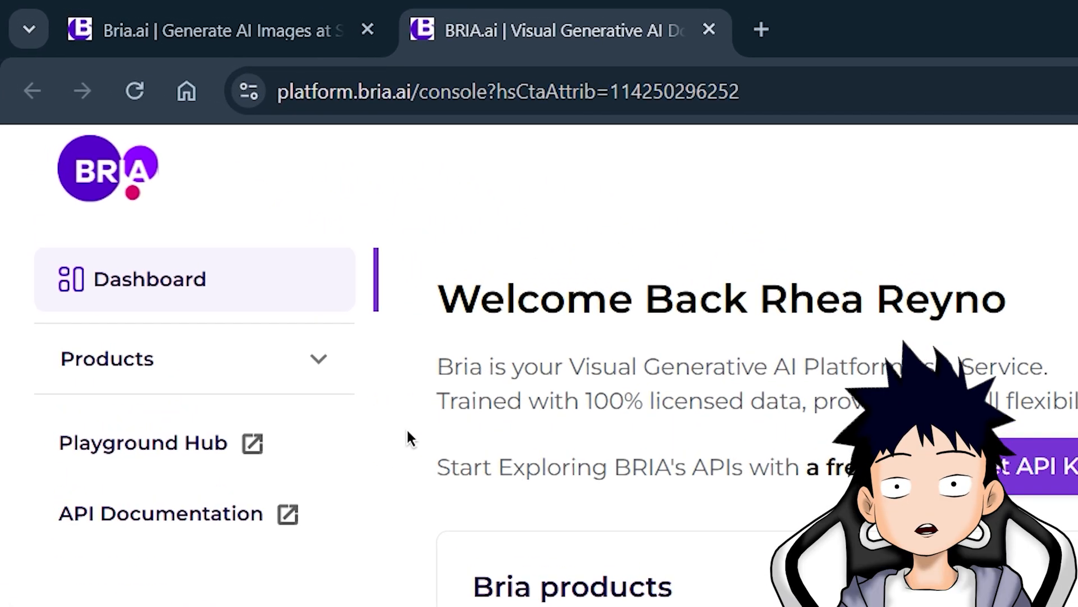
Step: Go to Products > Image Editing and switch to its Demo Playground
{"action": "left_click", "coordinate": [107, 358]}
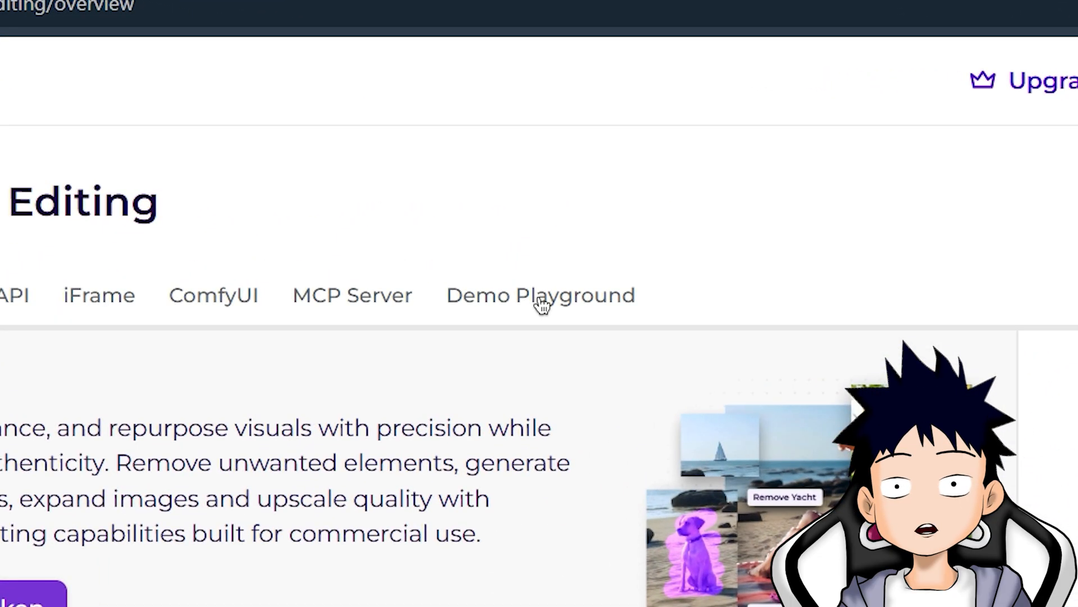
{"action": "left_click", "coordinate": [540, 295]}
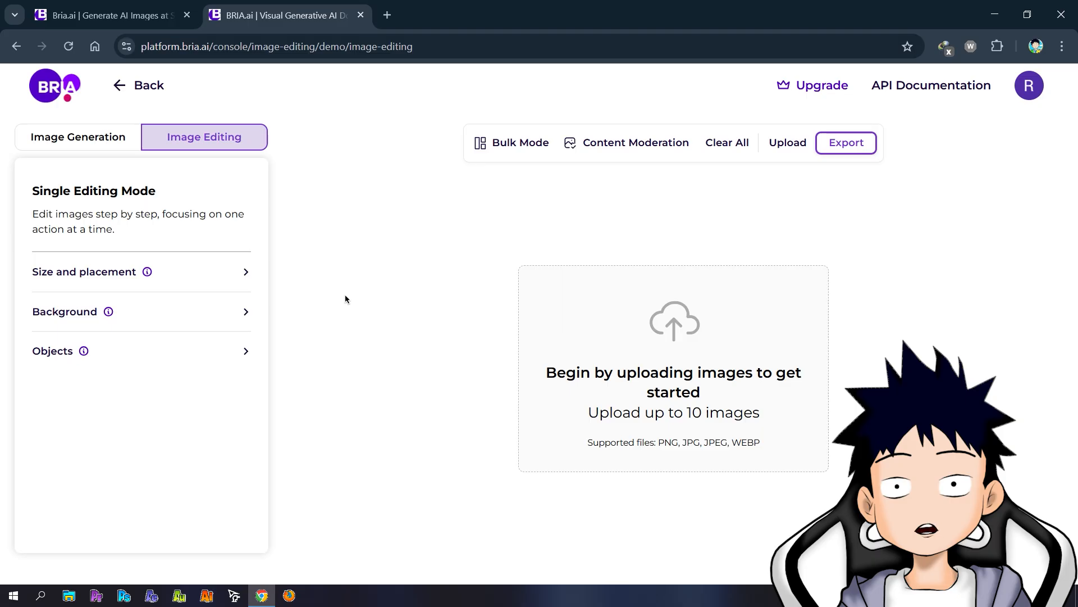
{"action": "mouse_move", "coordinate": [582, 355]}
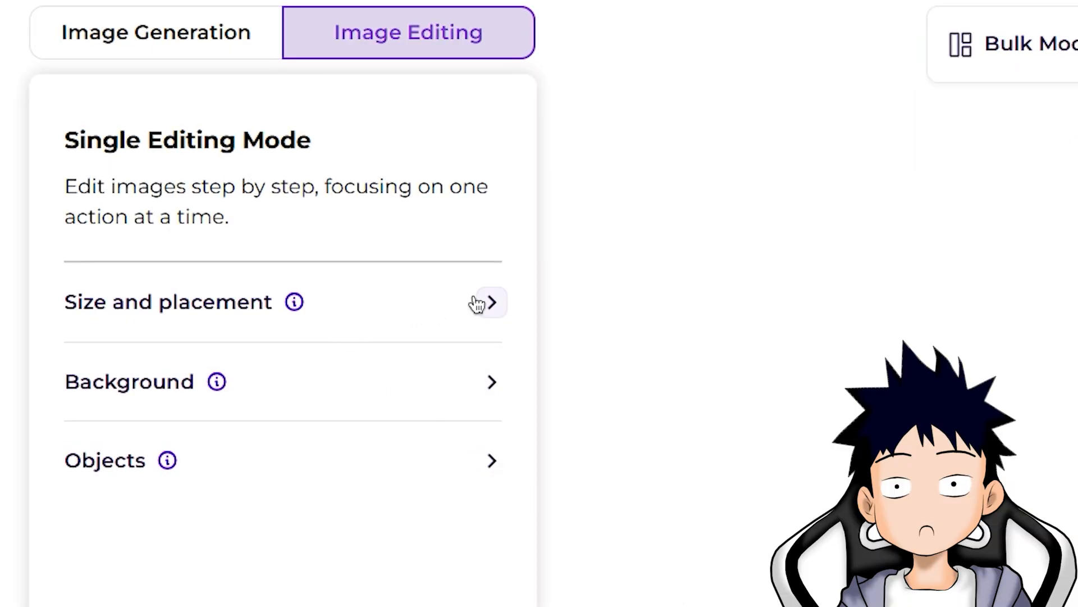
Step: Set a 16:9 canvas, shrink the portrait slightly with Image scale, and expand the cherry-blossom background
{"action": "left_click", "coordinate": [168, 301]}
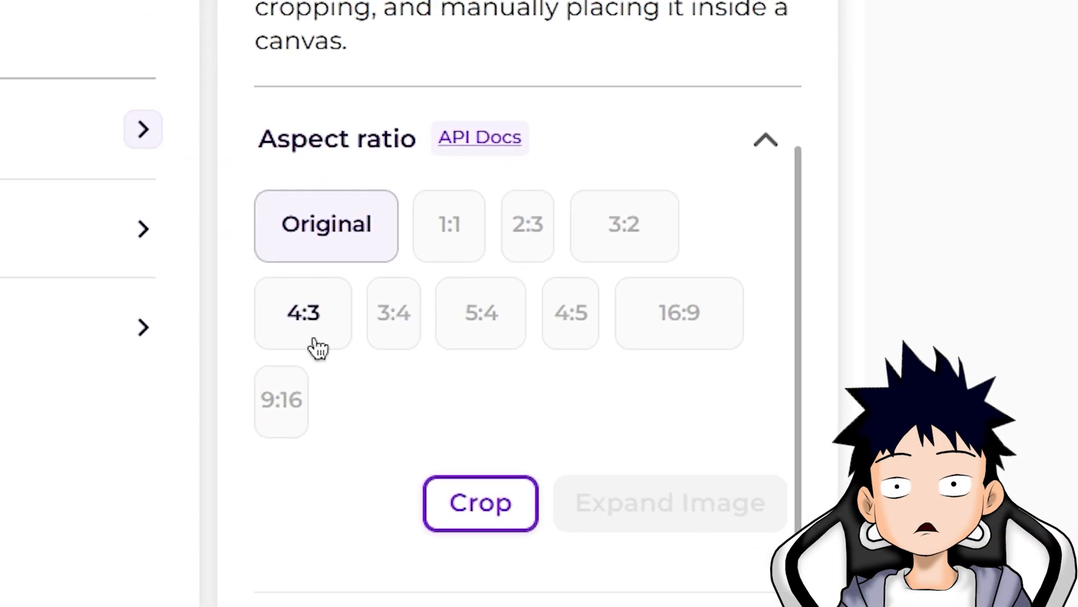
{"action": "left_click", "coordinate": [664, 315]}
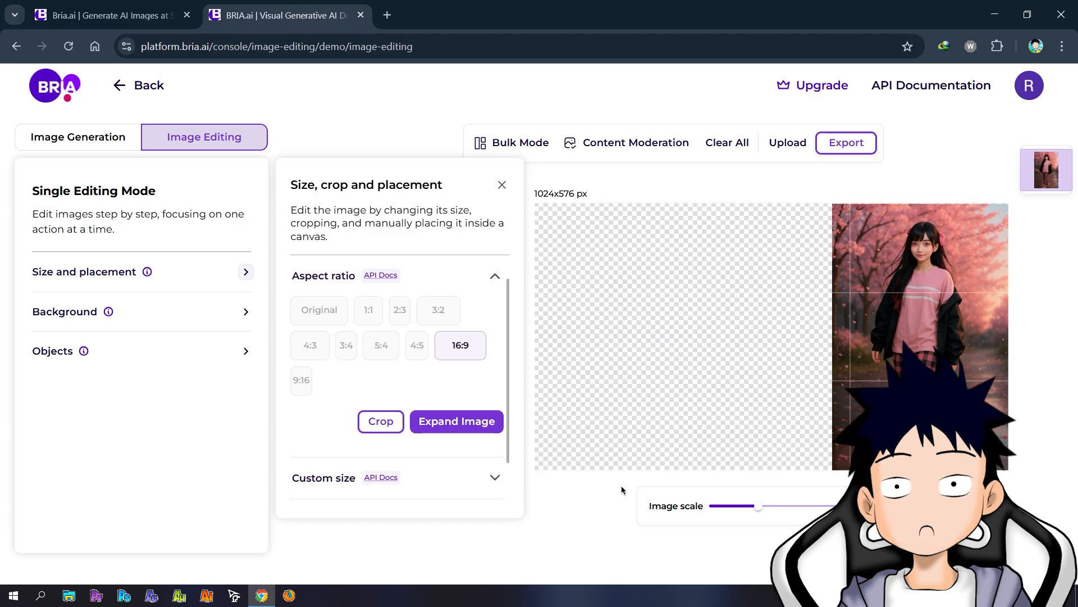
{"action": "left_click_drag", "start_coordinate": [757, 506], "coordinate": [748, 507]}
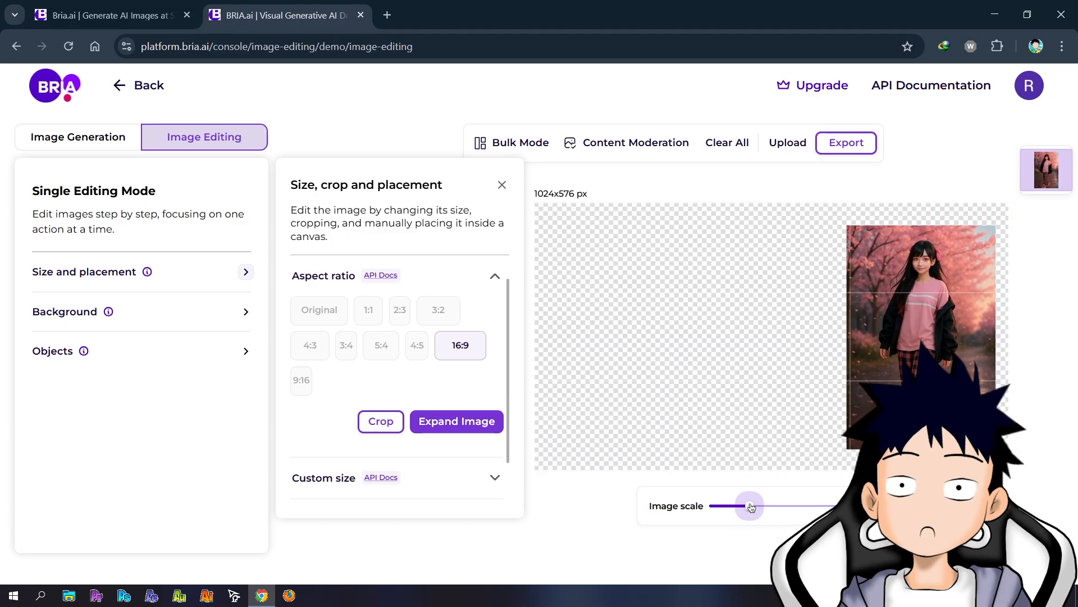
{"action": "left_click_drag", "start_coordinate": [750, 506], "coordinate": [756, 506]}
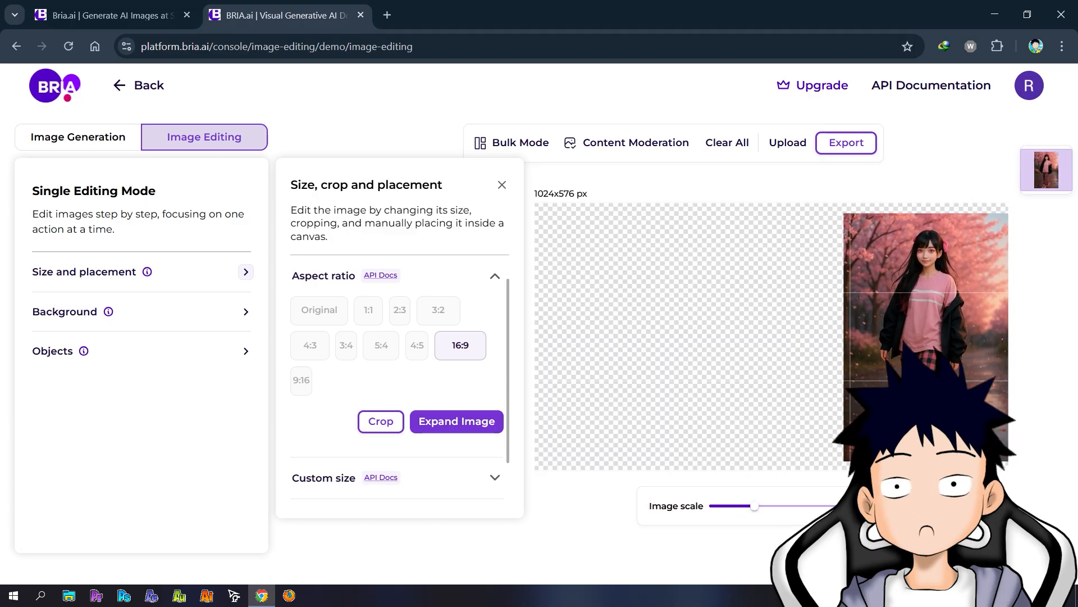
{"action": "left_click_drag", "start_coordinate": [755, 506], "coordinate": [762, 509]}
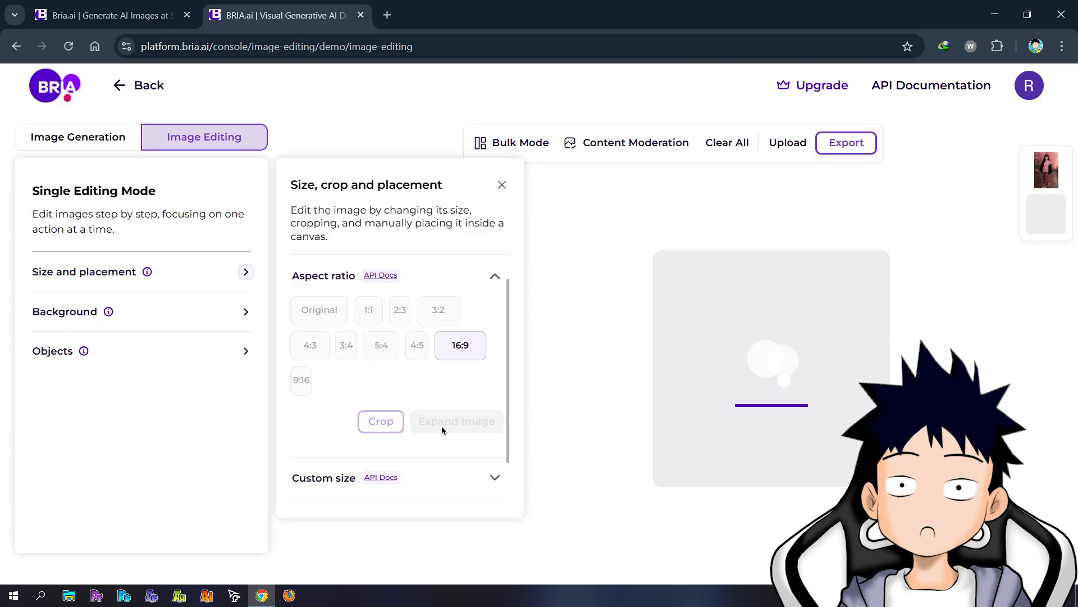
{"action": "left_click", "coordinate": [319, 310]}
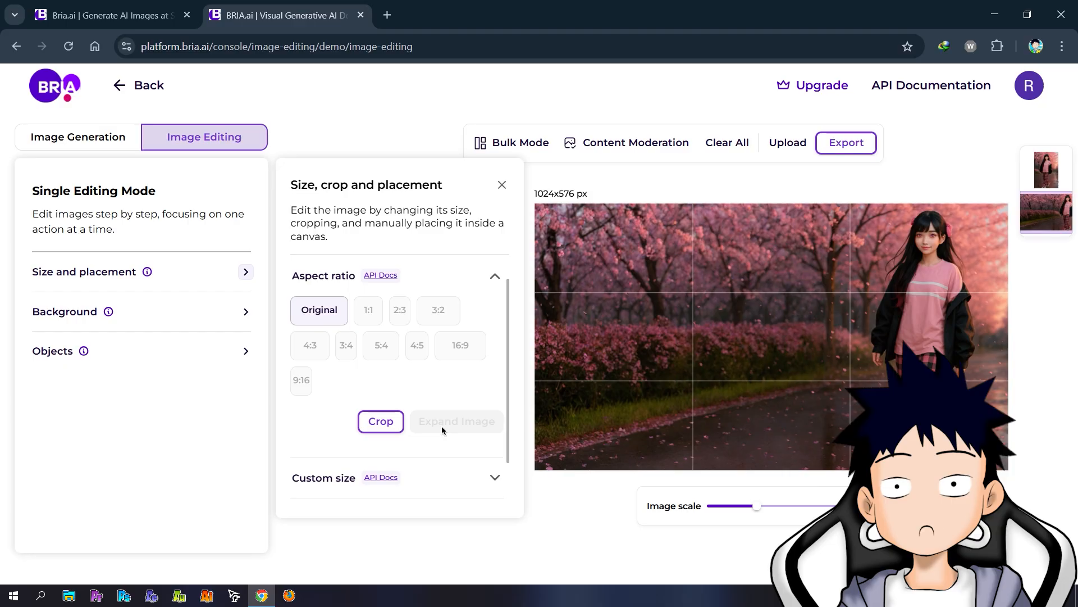
{"action": "mouse_move", "coordinate": [549, 519]}
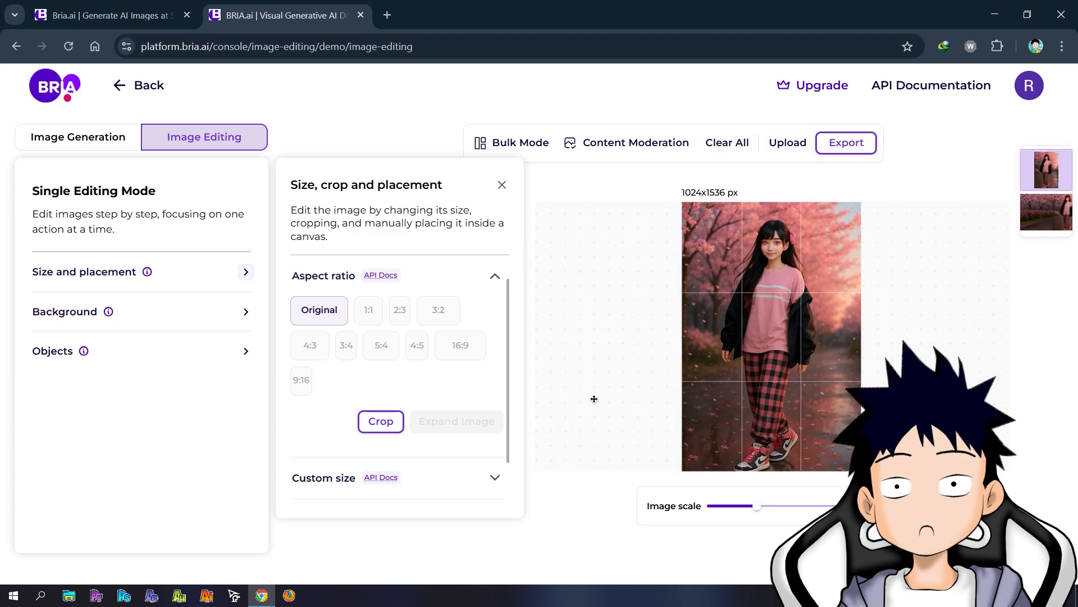
Step: Expand the original portrait again at 16:9 with the girl kept centred
{"action": "left_click", "coordinate": [460, 345]}
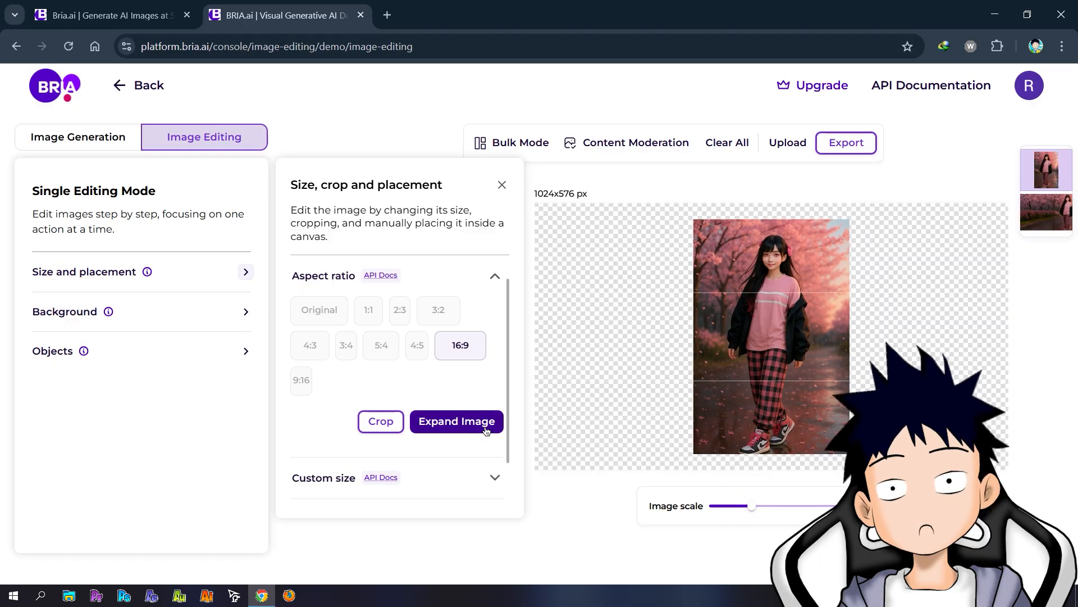
{"action": "left_click", "coordinate": [456, 420]}
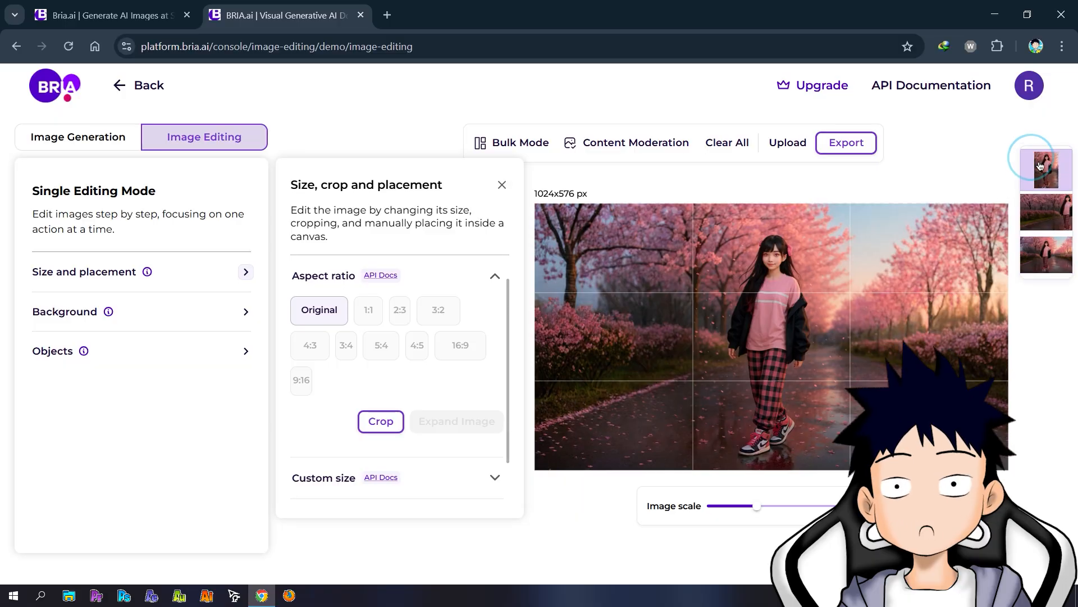
Step: Drag the portrait to the canvas's left edge, expand at 16:9, and view the result
{"action": "left_click", "coordinate": [459, 344]}
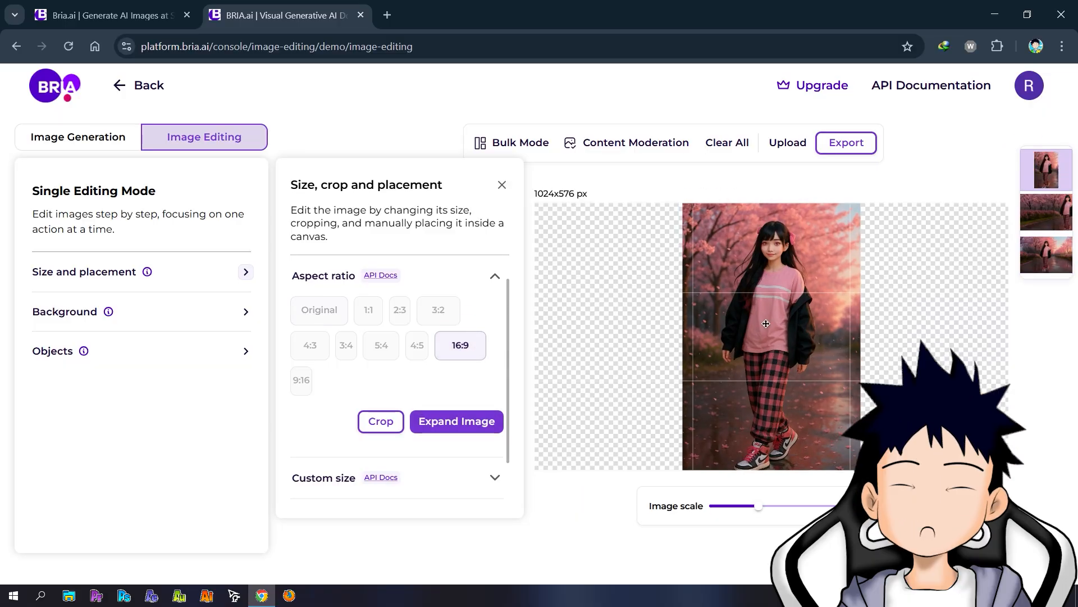
{"action": "left_click_drag", "start_coordinate": [766, 324], "coordinate": [638, 355]}
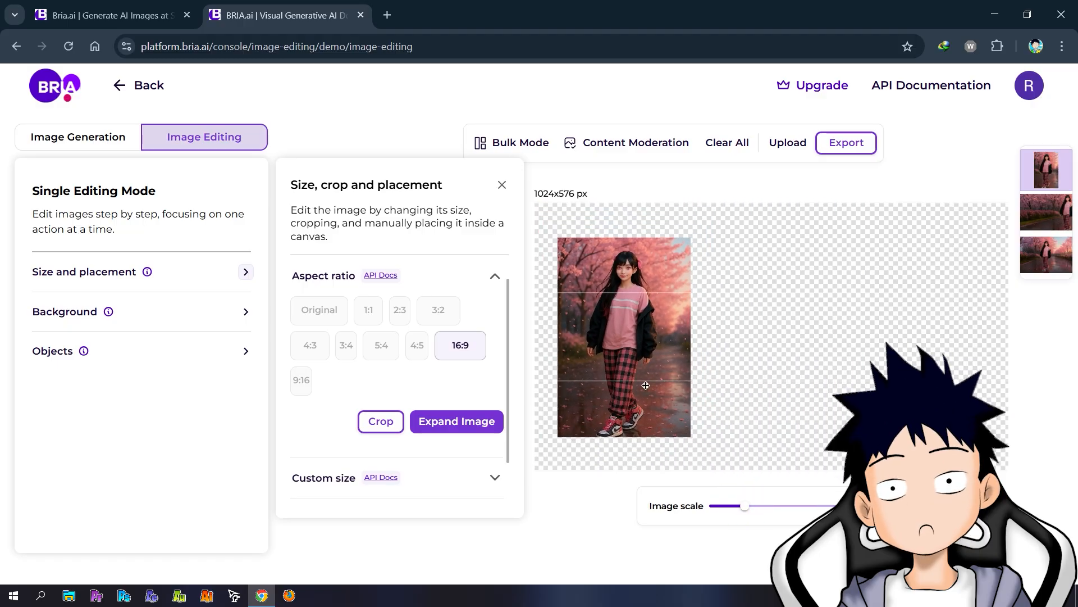
{"action": "left_click_drag", "start_coordinate": [646, 386], "coordinate": [594, 389]}
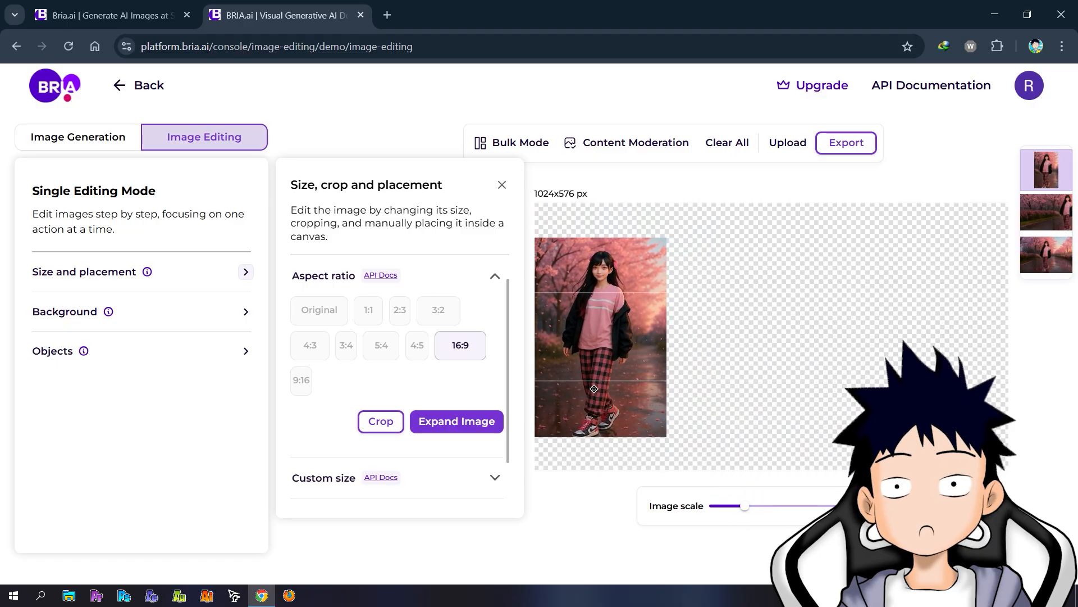
{"action": "left_click", "coordinate": [456, 420]}
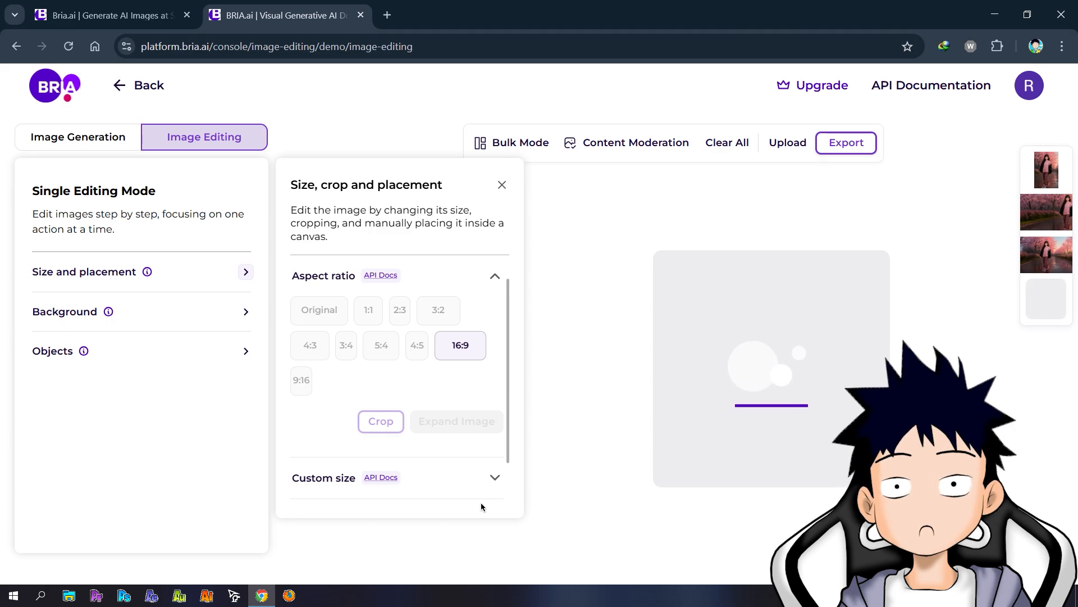
{"action": "left_click", "coordinate": [319, 309]}
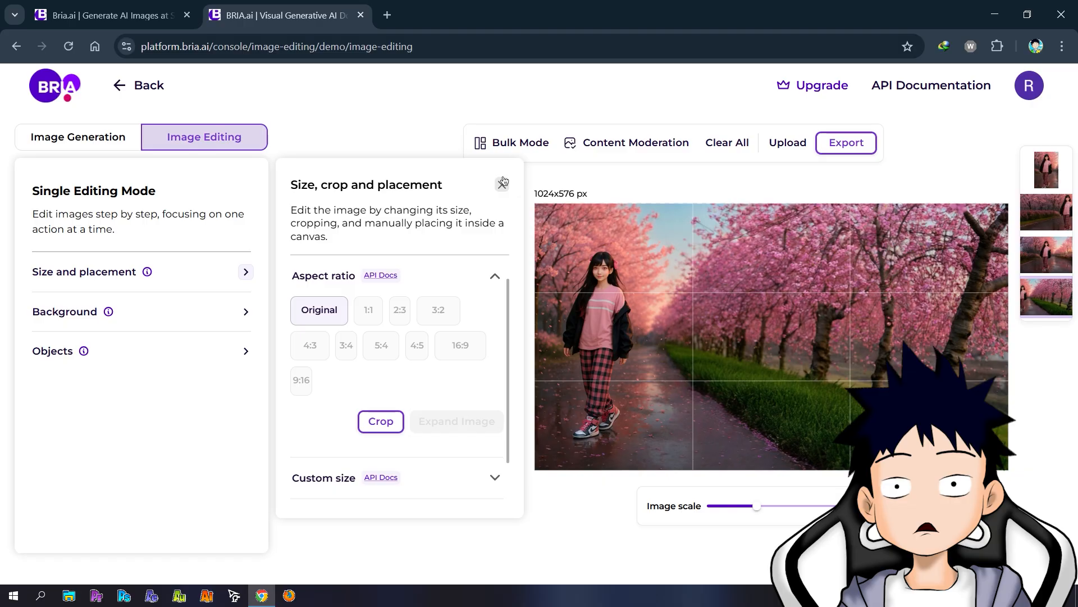
Step: Expand the anime portrait to 16:9 with a slightly reduced Image scale, then select the graffiti thumbnail
{"action": "left_click", "coordinate": [503, 181]}
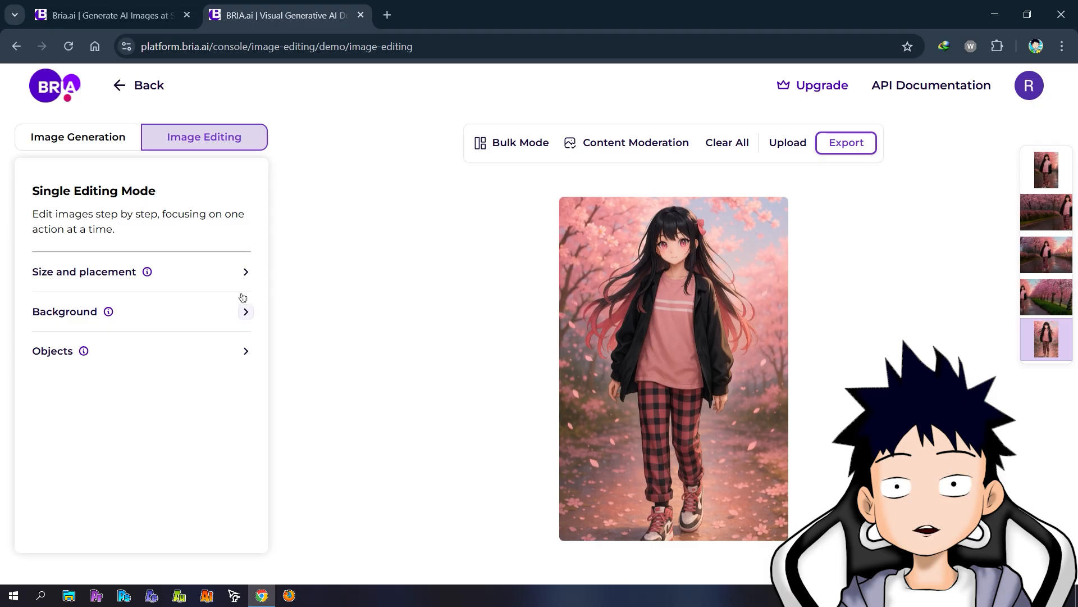
{"action": "left_click", "coordinate": [84, 271]}
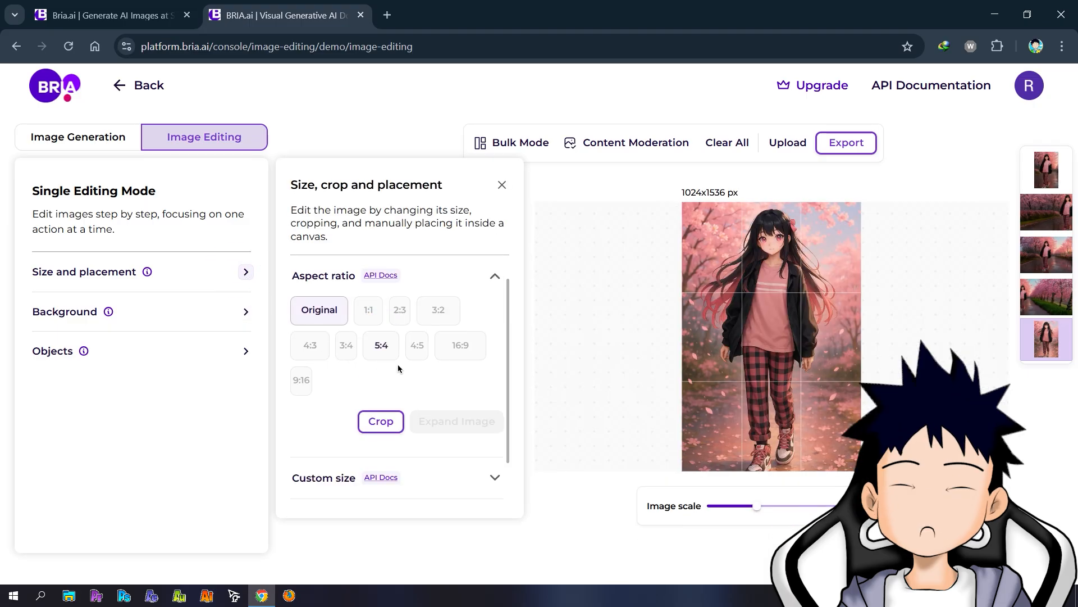
{"action": "left_click", "coordinate": [460, 344]}
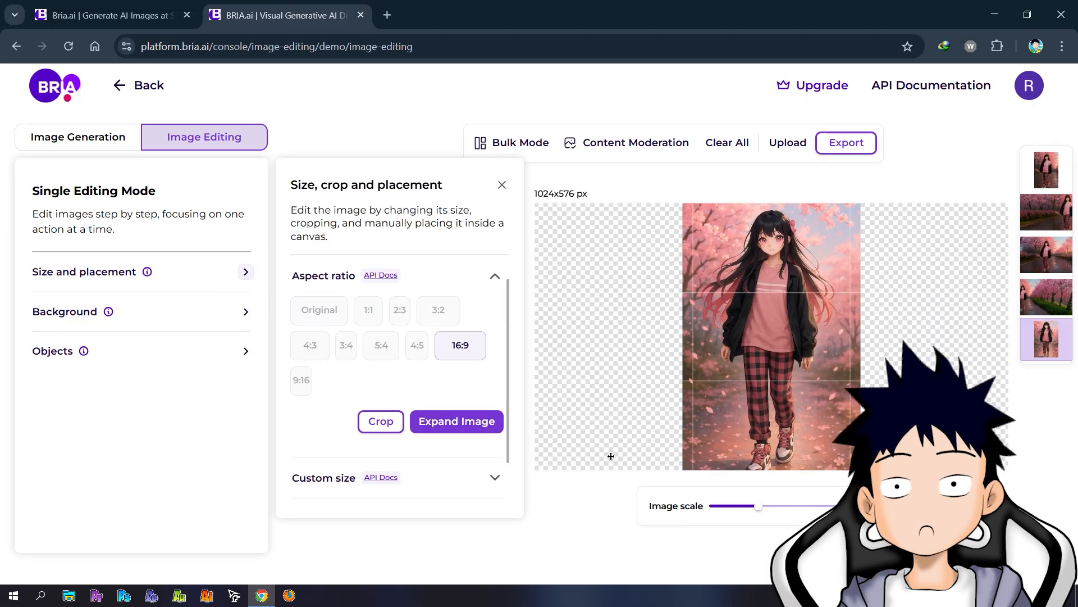
{"action": "left_click_drag", "start_coordinate": [759, 506], "coordinate": [752, 506]}
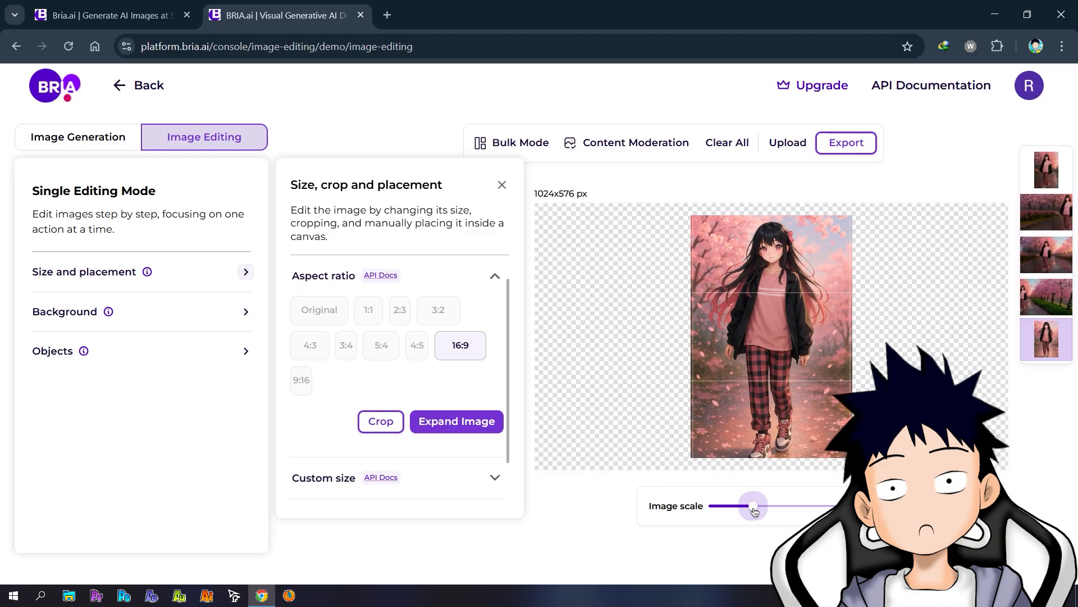
{"action": "left_click", "coordinate": [456, 420]}
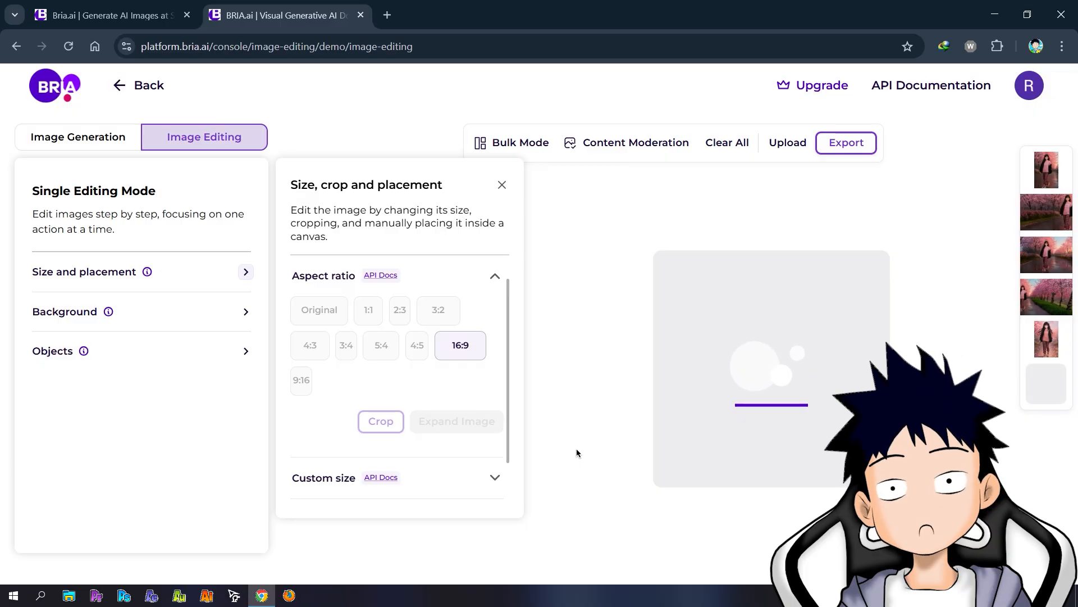
{"action": "left_click", "coordinate": [319, 310]}
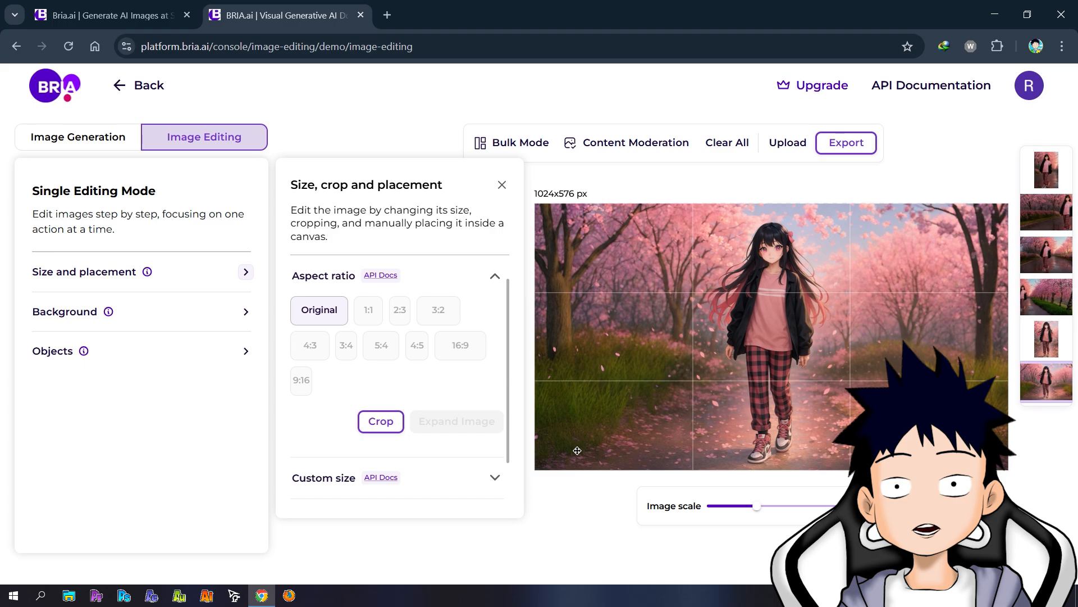
{"action": "mouse_move", "coordinate": [787, 142]}
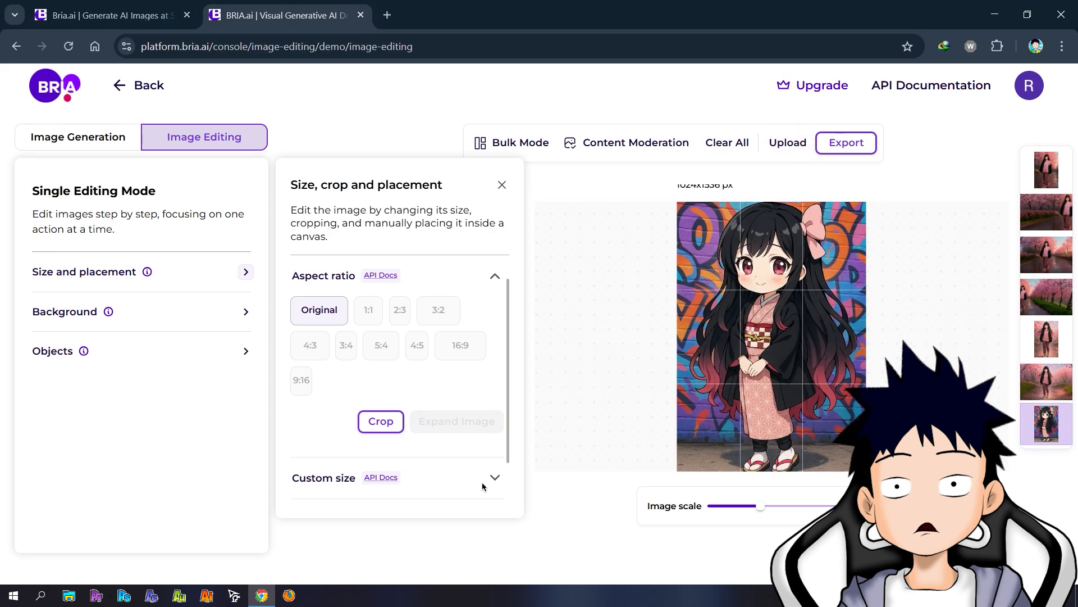
Step: Enter a custom 1440 x 900 canvas, shrink the chibi figure slightly, and expand the image
{"action": "left_click", "coordinate": [493, 477]}
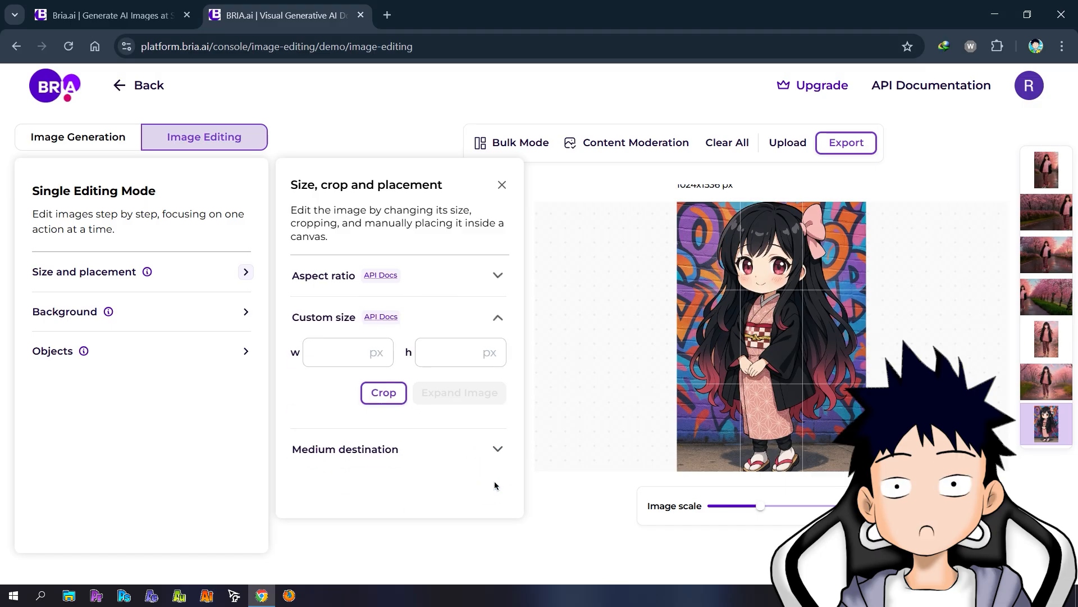
{"action": "left_click", "coordinate": [347, 352]}
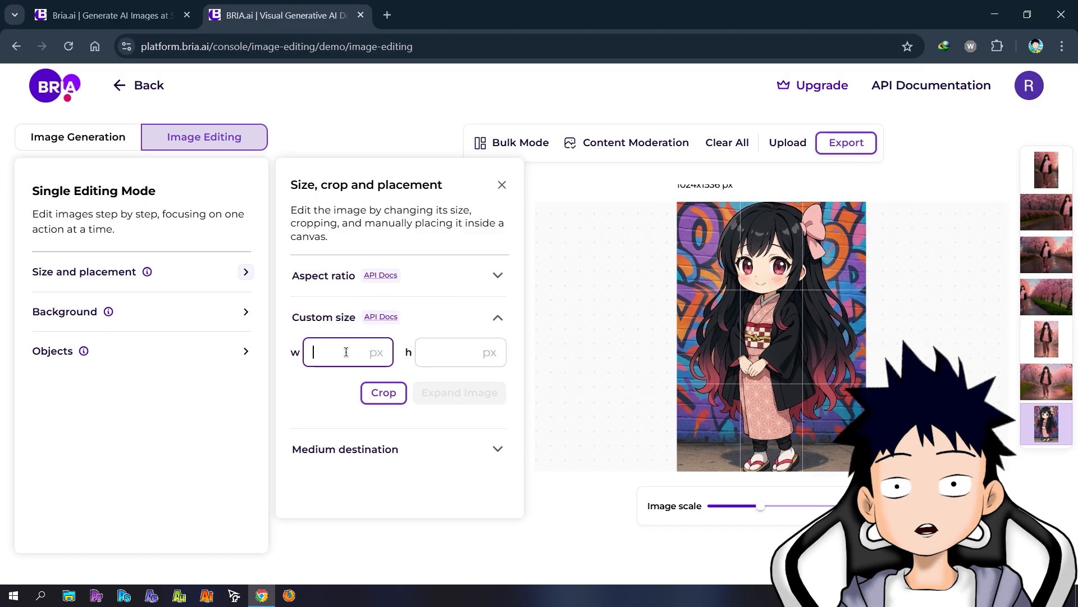
{"action": "type", "text": "1440"}
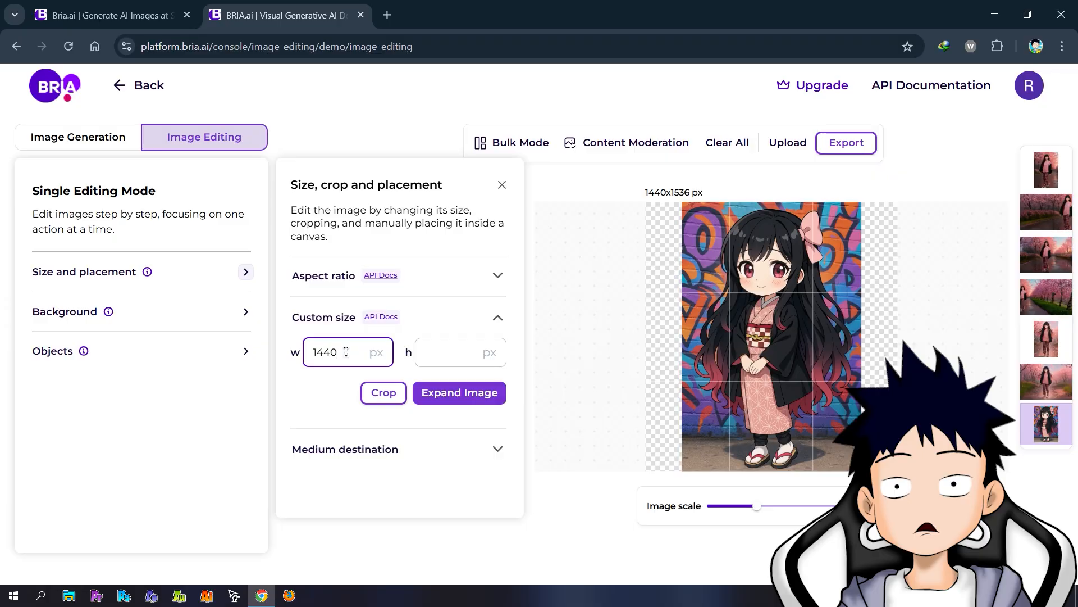
{"action": "left_click", "coordinate": [460, 351]}
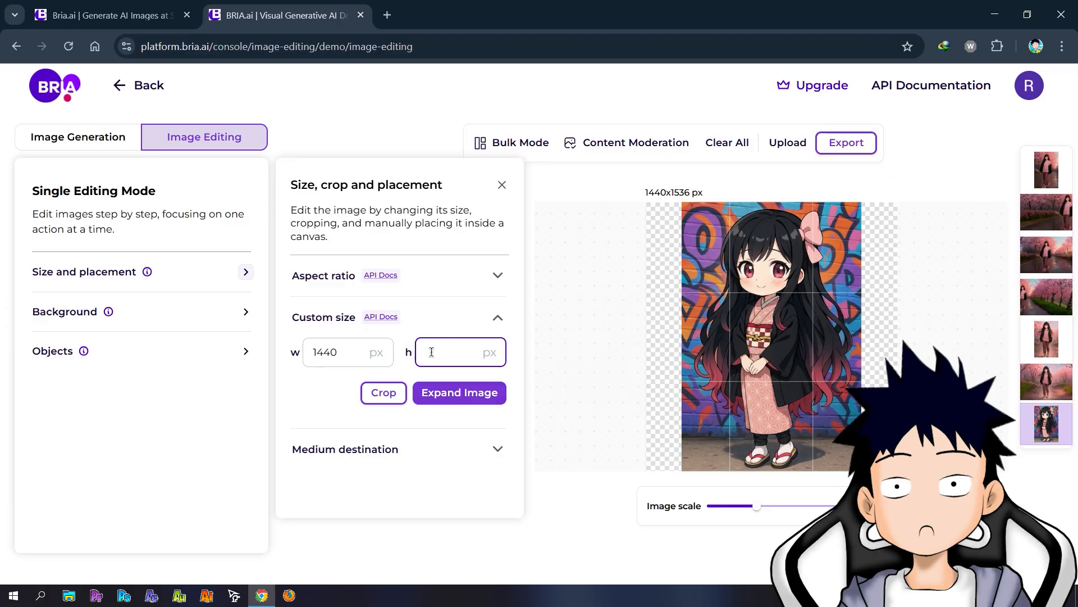
{"action": "type", "text": "900"}
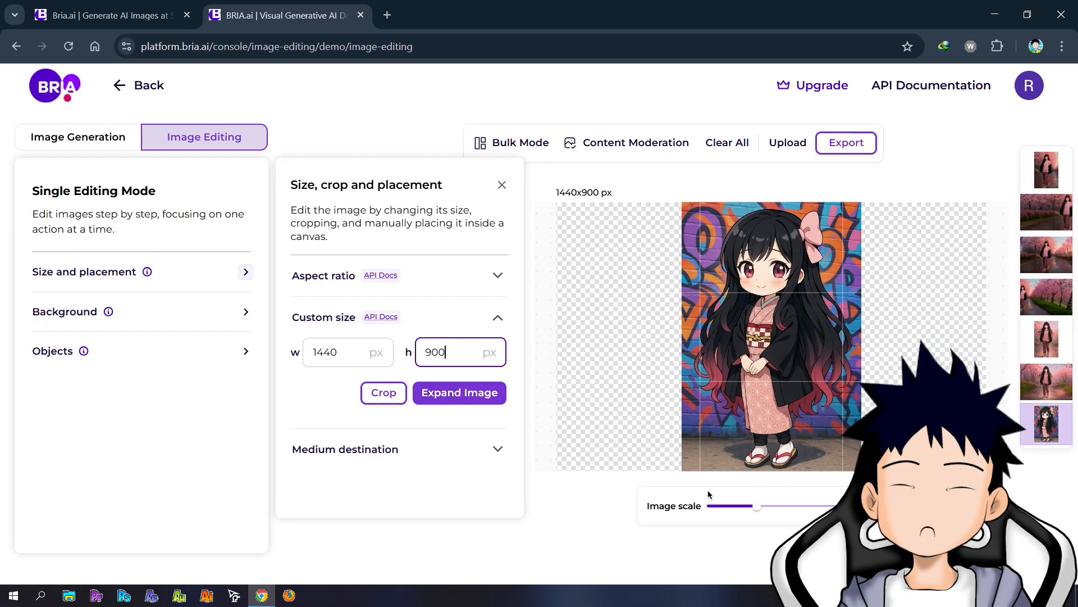
{"action": "left_click_drag", "start_coordinate": [757, 505], "coordinate": [753, 506]}
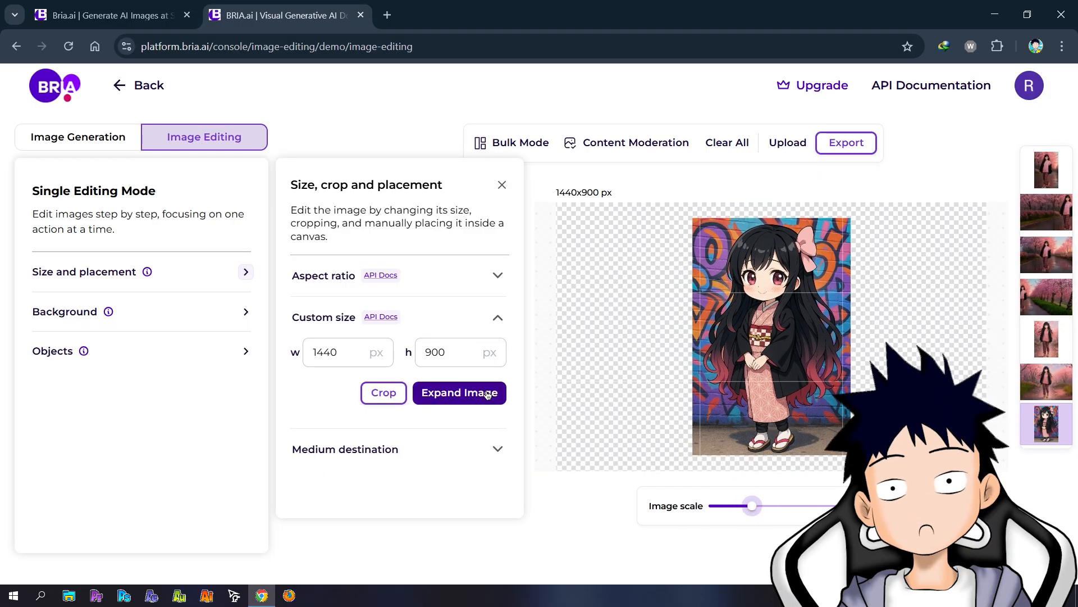
{"action": "left_click", "coordinate": [459, 392]}
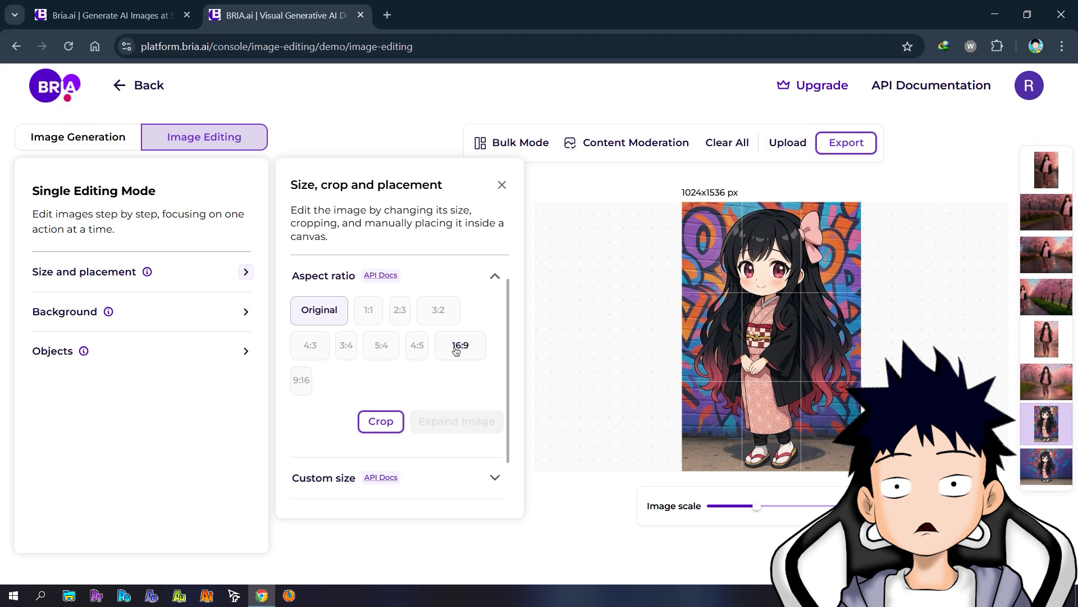
Step: Expand the chibi graffiti portrait at 16:9 so the brick wall continues on both sides
{"action": "left_click", "coordinate": [459, 346]}
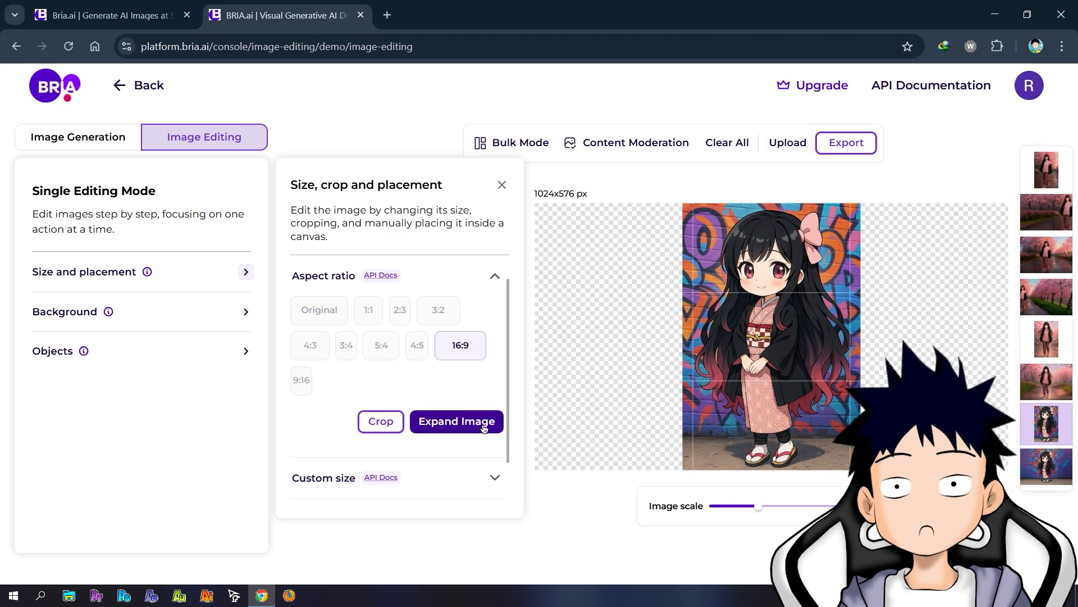
{"action": "left_click", "coordinate": [456, 420]}
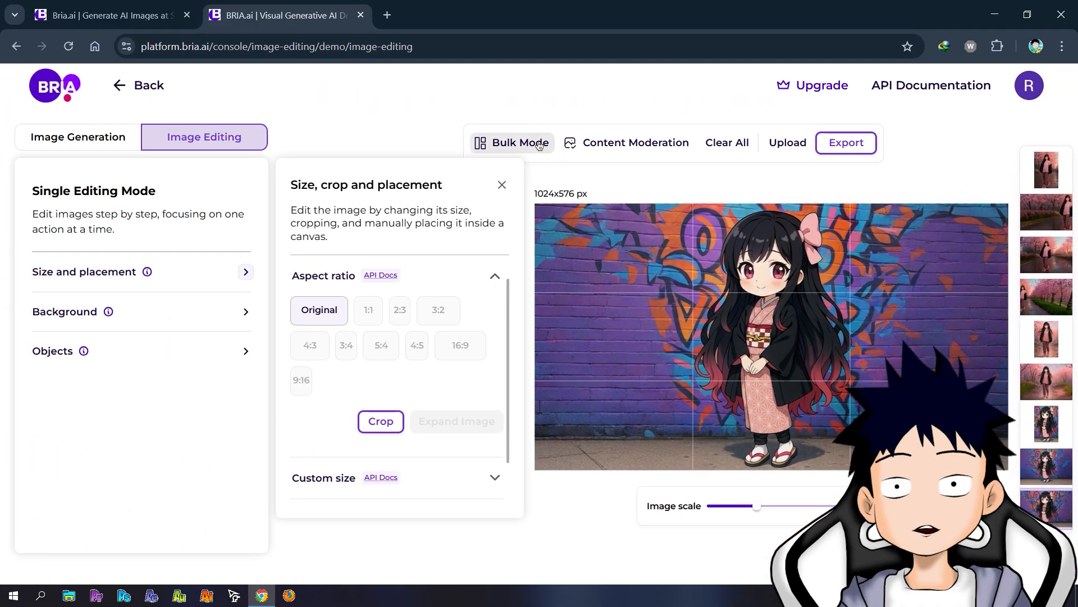
Step: Switch to Bulk Mode and view the cherry-blossom path result in full screen
{"action": "left_click", "coordinate": [518, 142]}
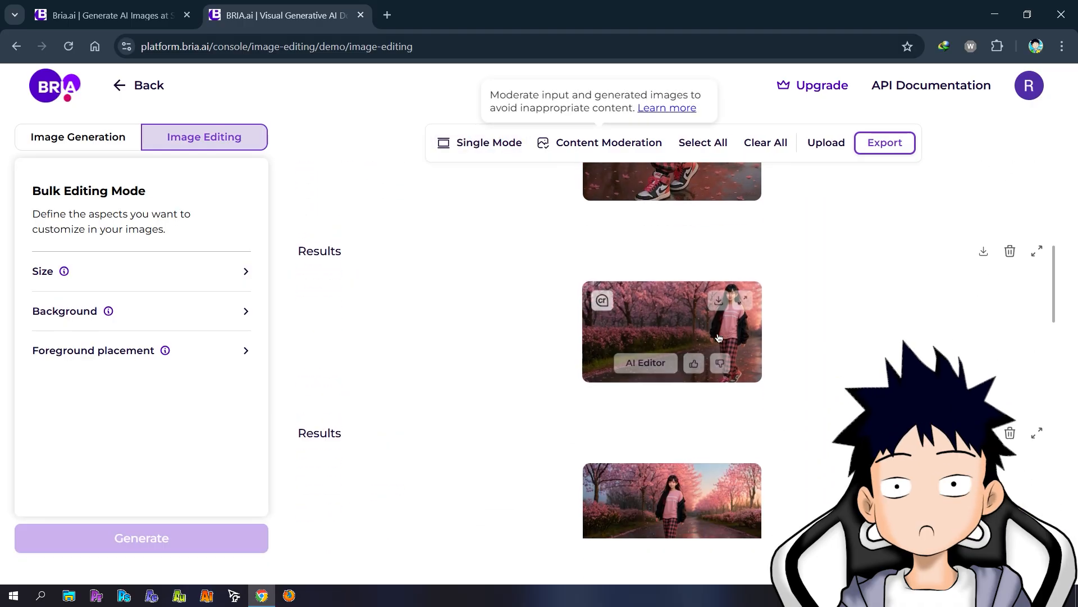
{"action": "left_click", "coordinate": [672, 331]}
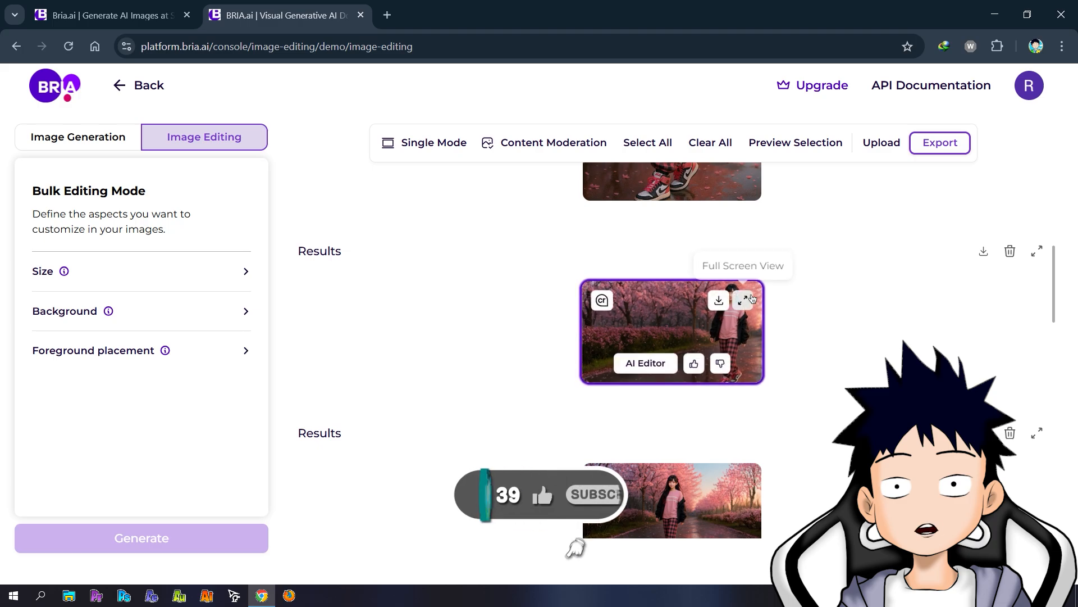
{"action": "left_click", "coordinate": [750, 300]}
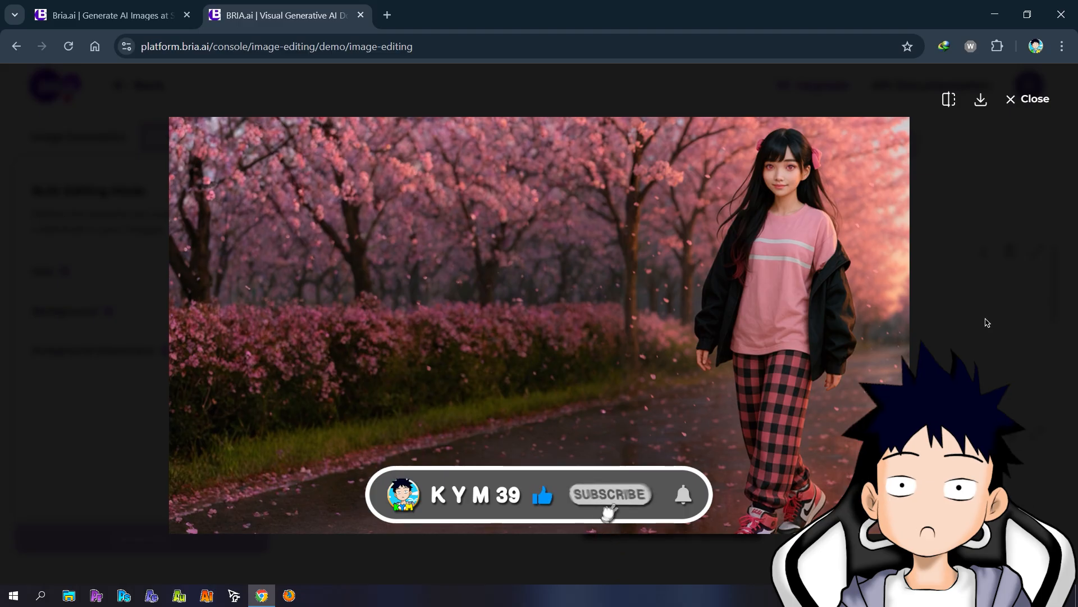
{"action": "left_click", "coordinate": [608, 494]}
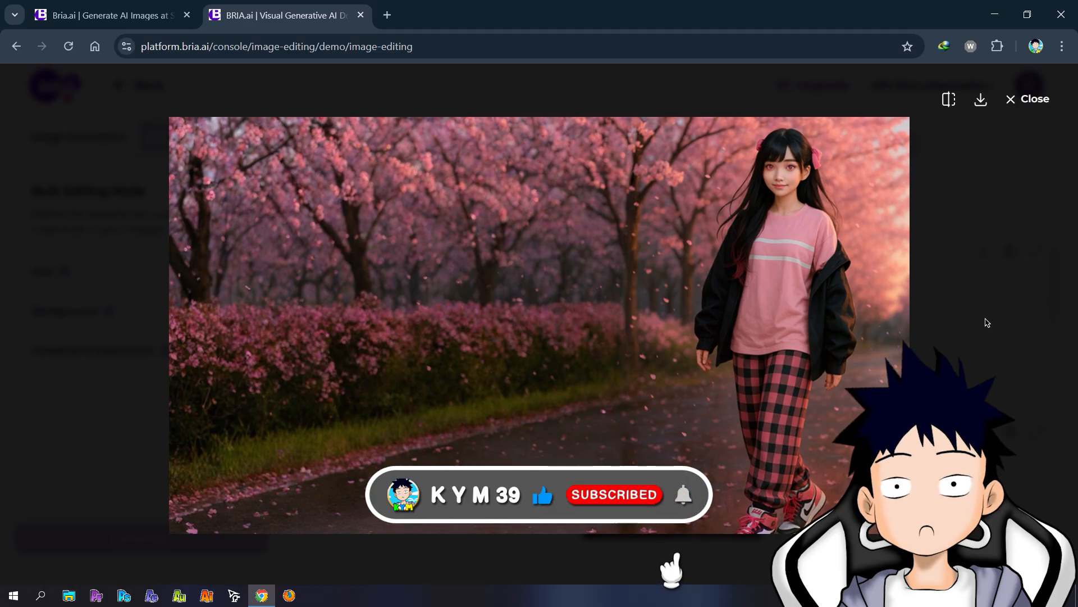